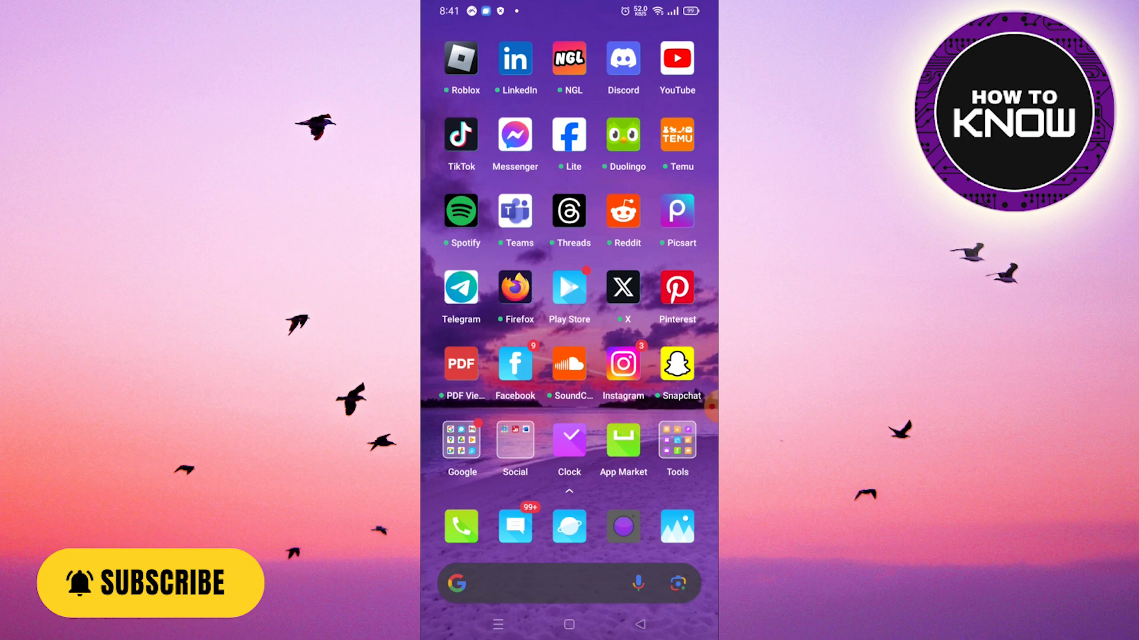
Step: Launch Messenger from the home screen to show the Chats list with two conversations
left_click(513, 137)
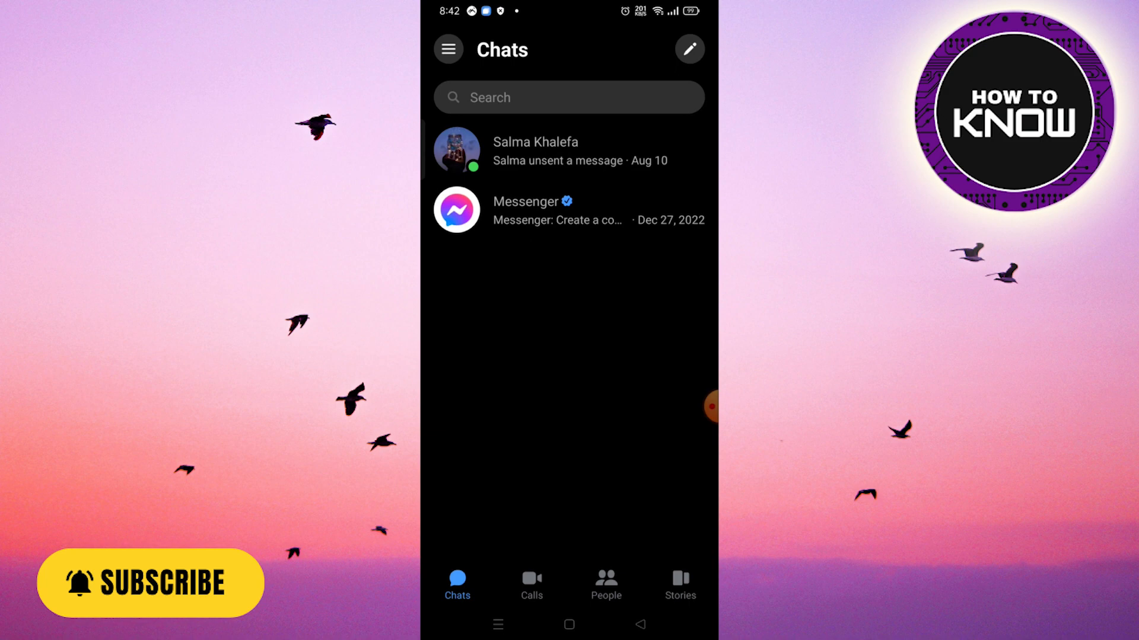
Step: Visit the Me settings page, then open the friend's conversation showing shared videos and unsent-message notices
left_click(448, 49)
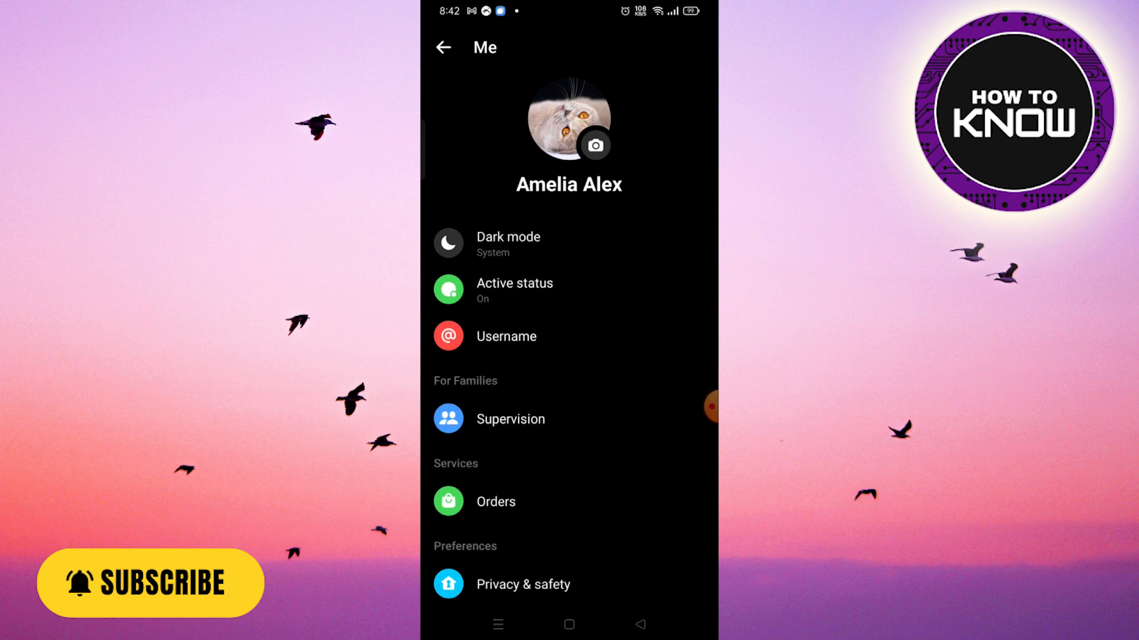
scroll("down", 3)
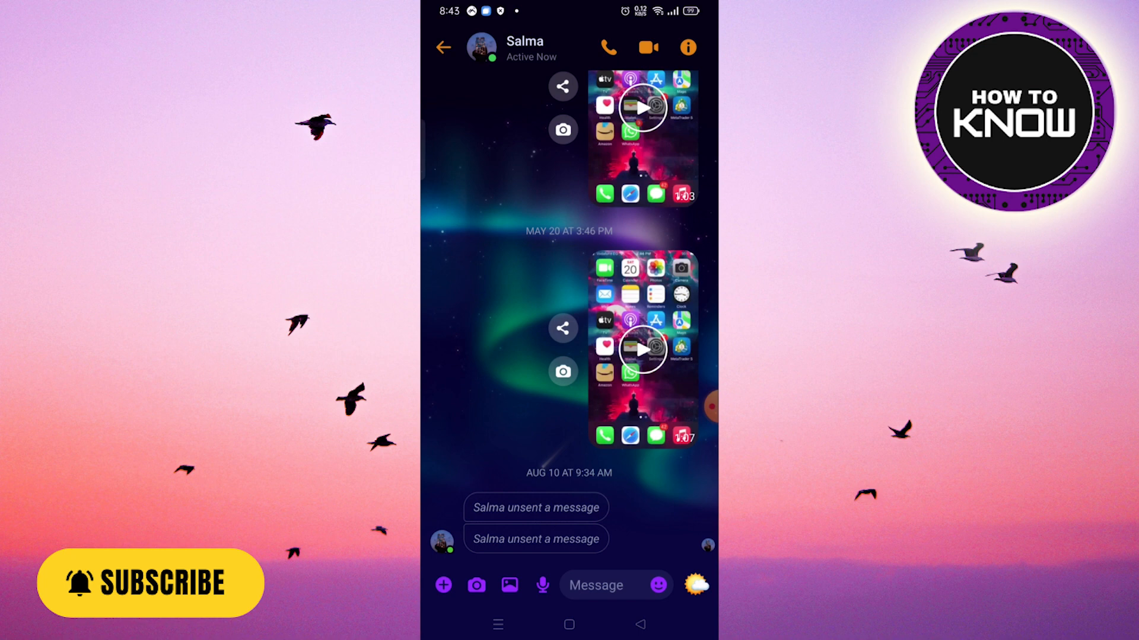
left_click(686, 48)
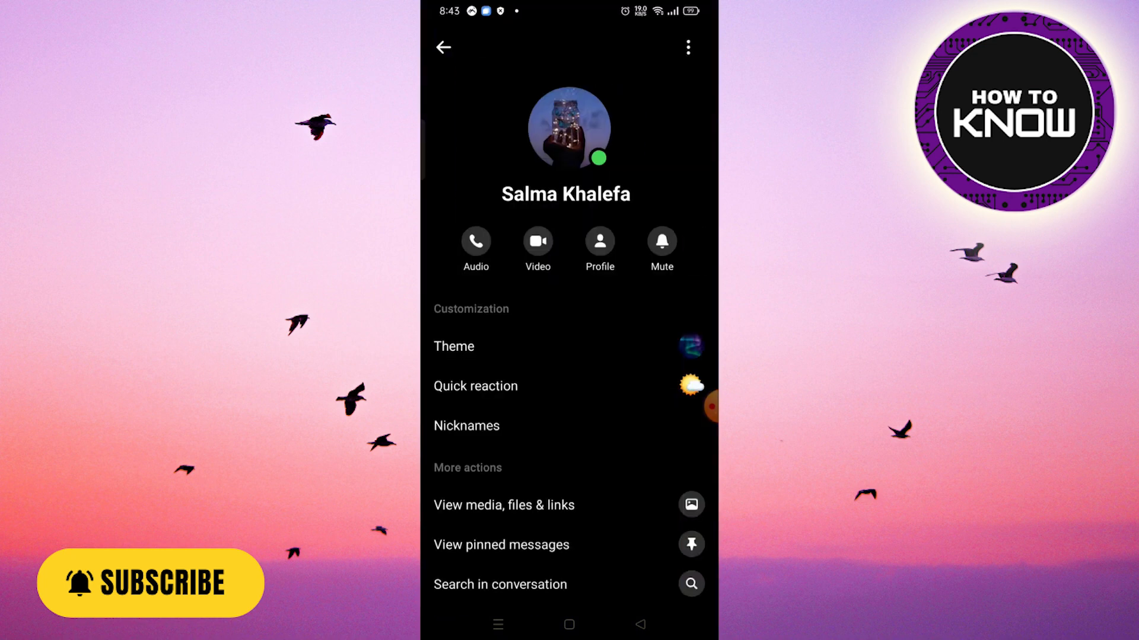
left_click(686, 48)
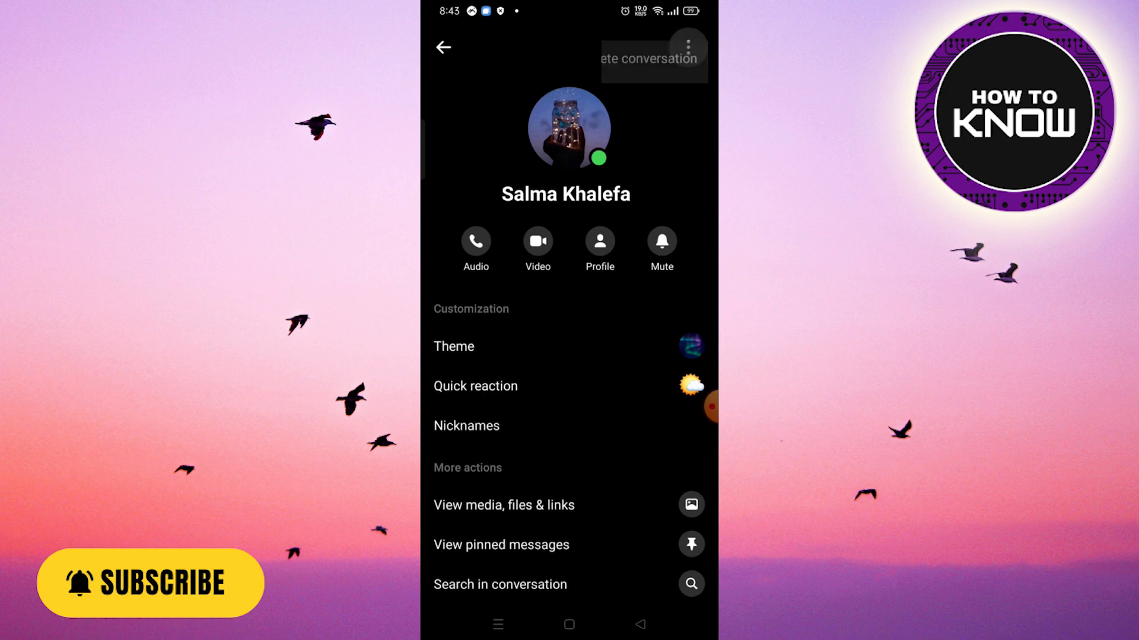
left_click(687, 46)
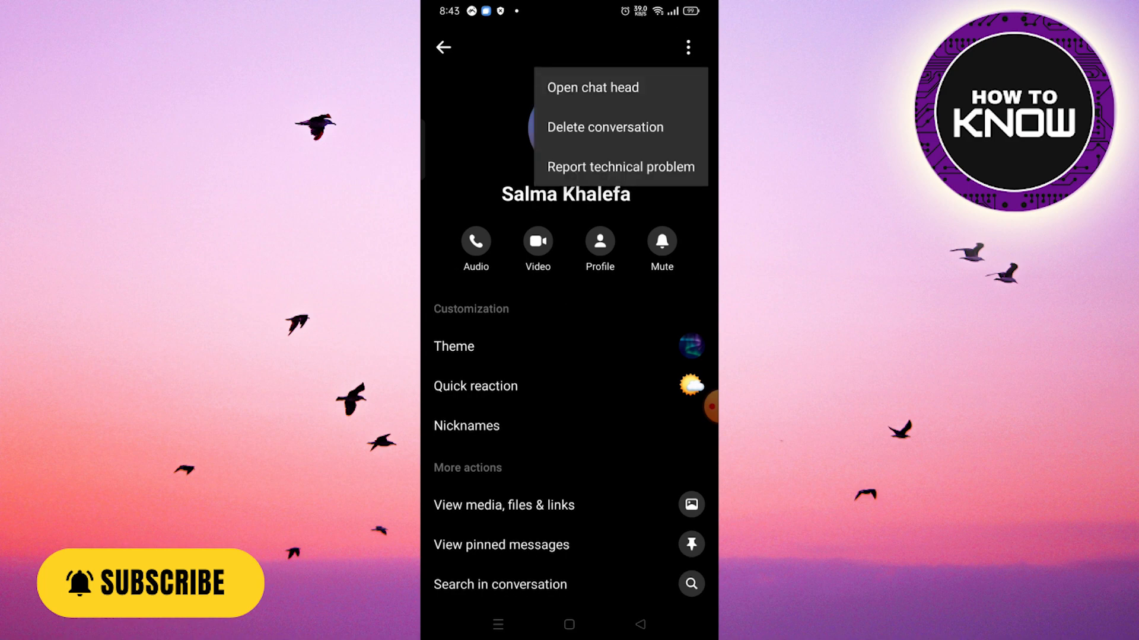
left_click(604, 127)
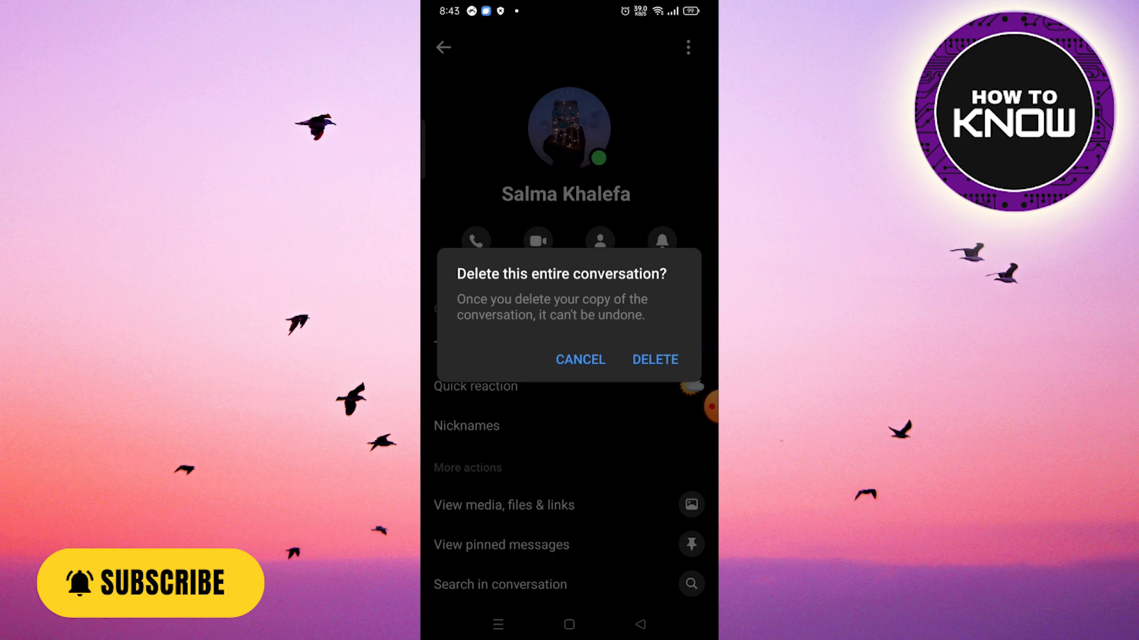
left_click(654, 360)
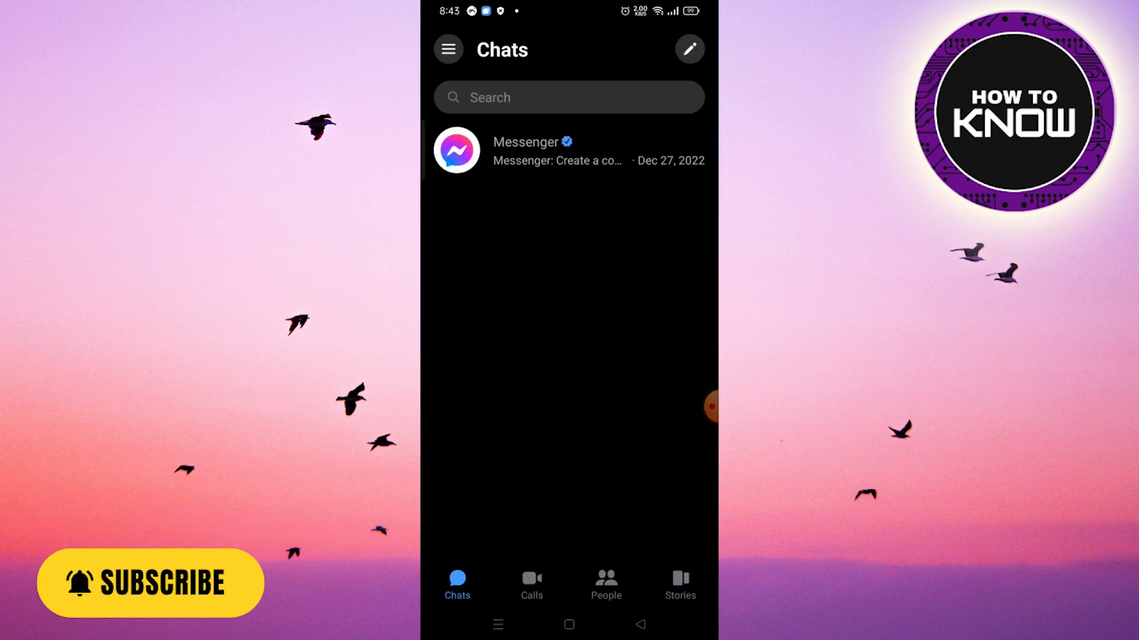